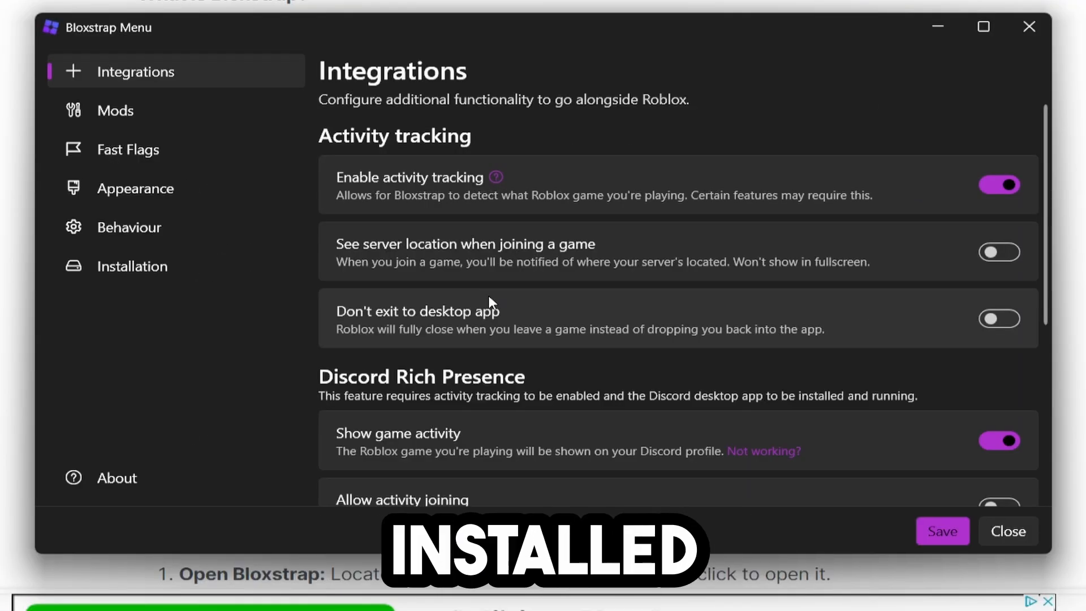
Step: Enter the Fast Flag Editor past the warning and paste the performance flags as JSON
click(128, 149)
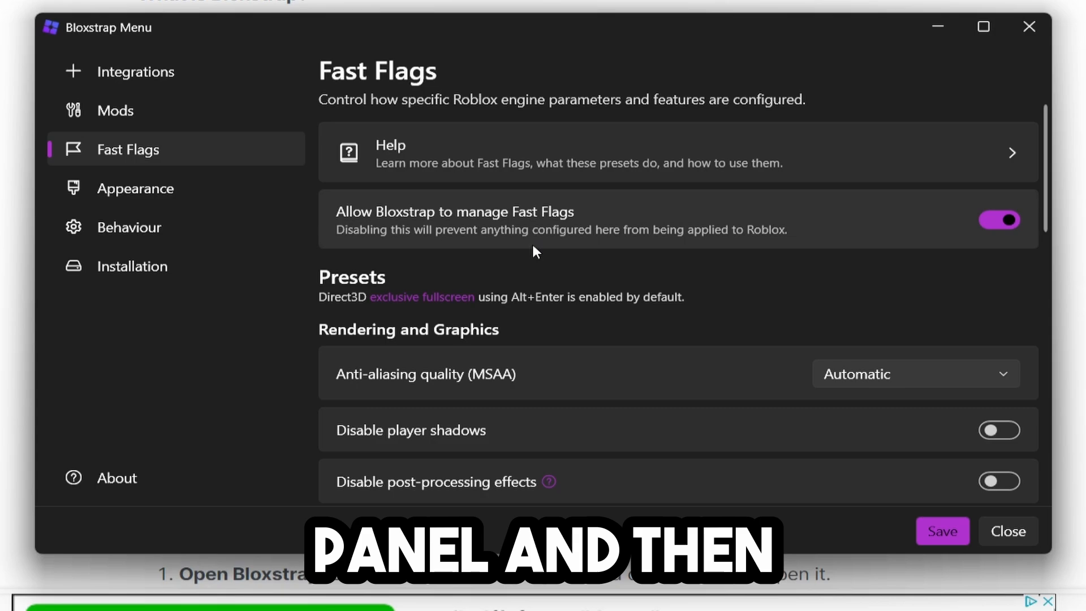
click(127, 149)
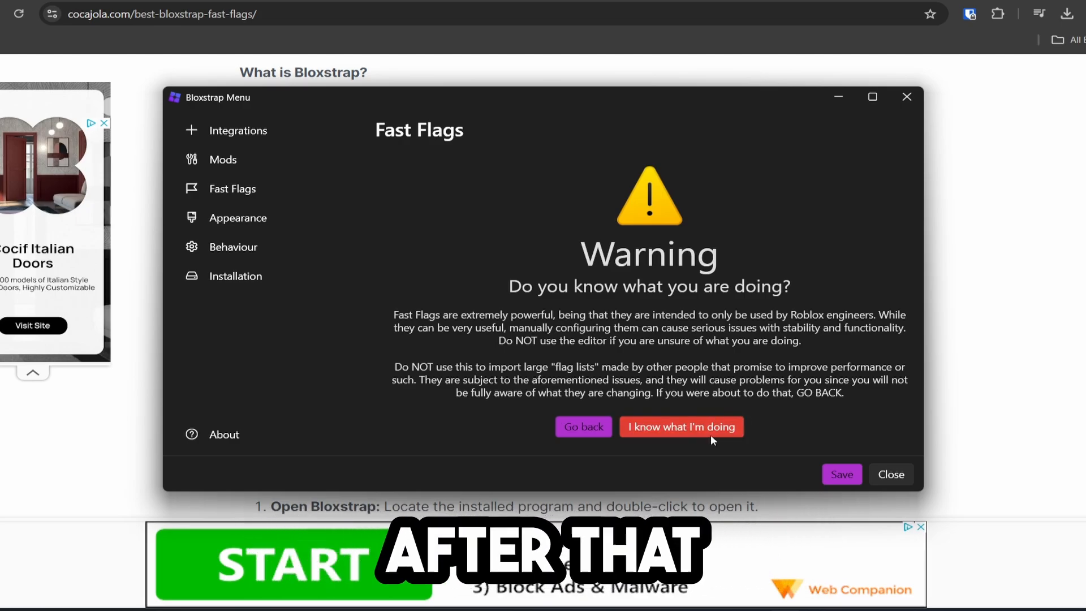
click(681, 426)
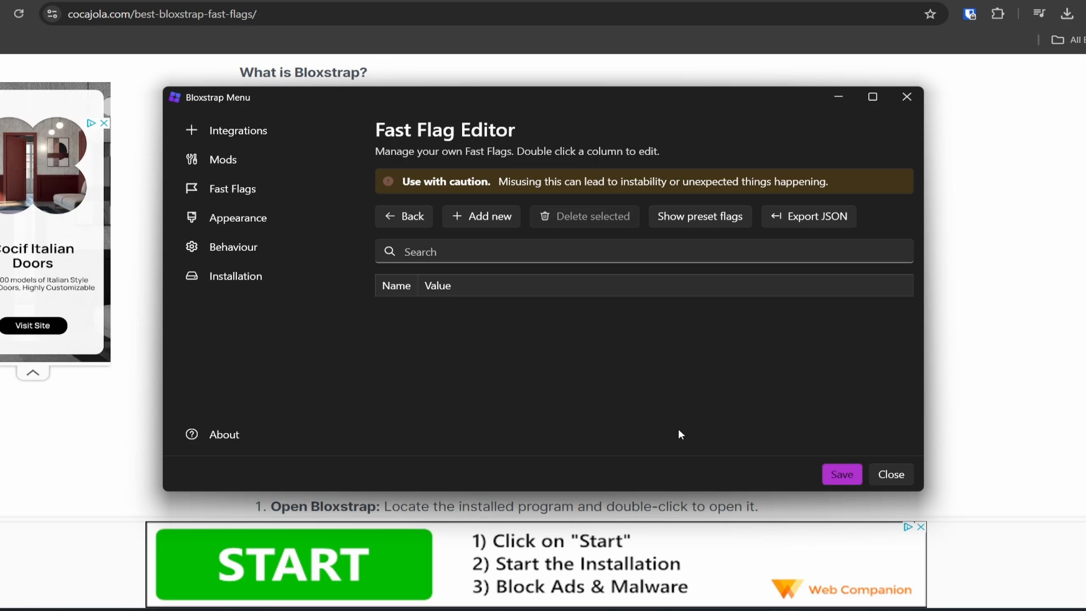
click(482, 216)
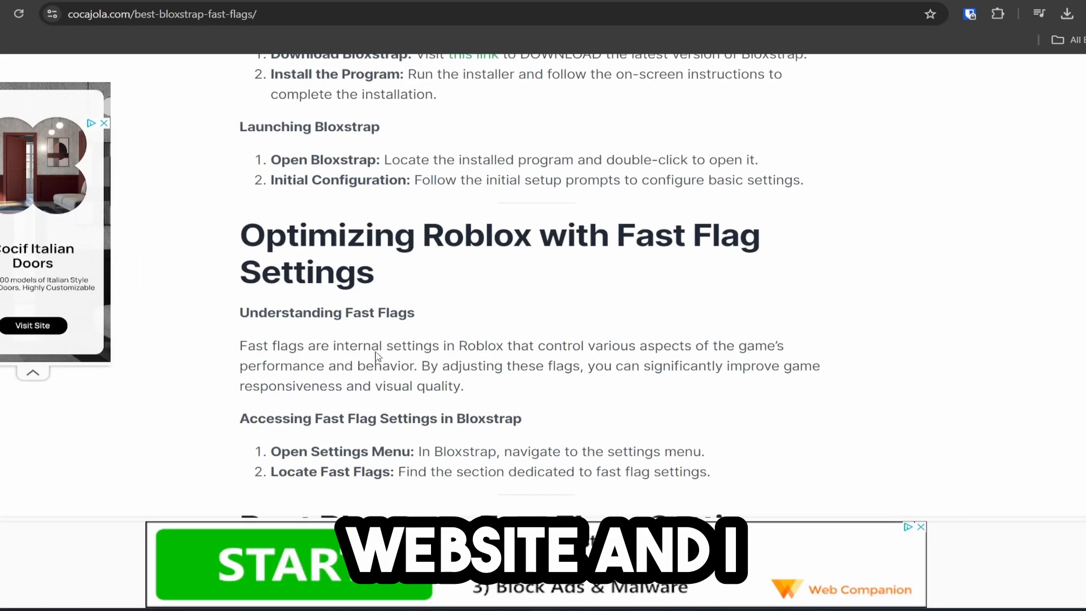
scroll(down, 3)
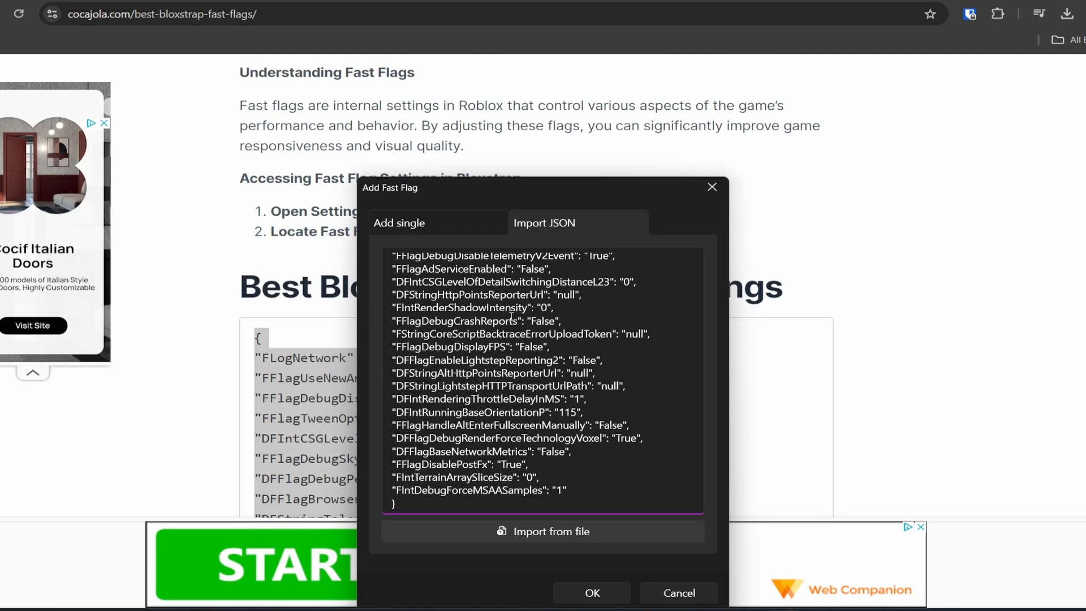
Step: Confirm the import, accepting the large-configuration and conflicting-flags prompts
click(591, 592)
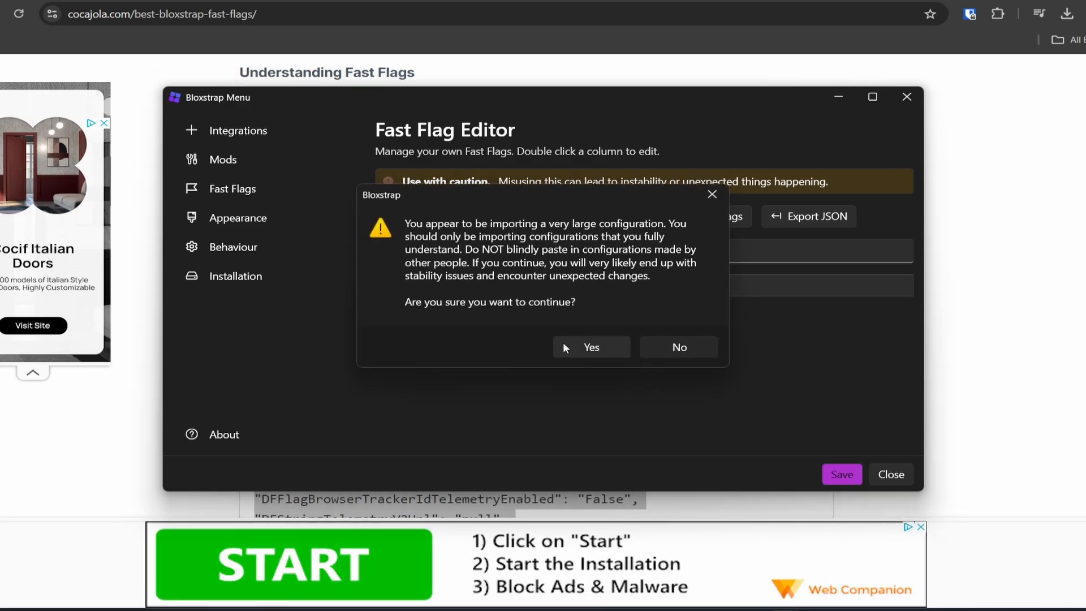
click(590, 347)
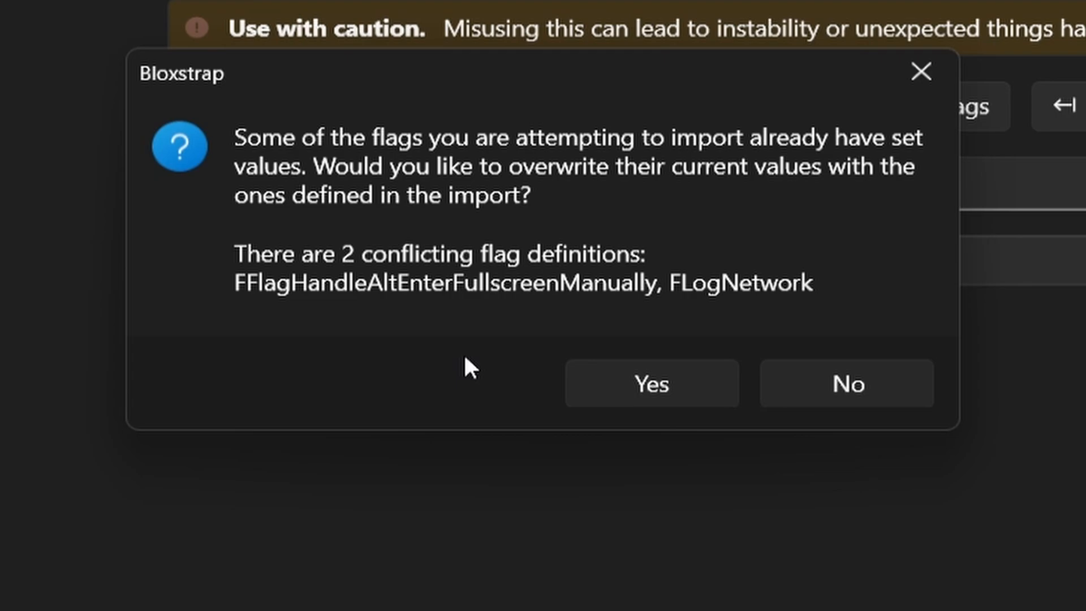
click(651, 383)
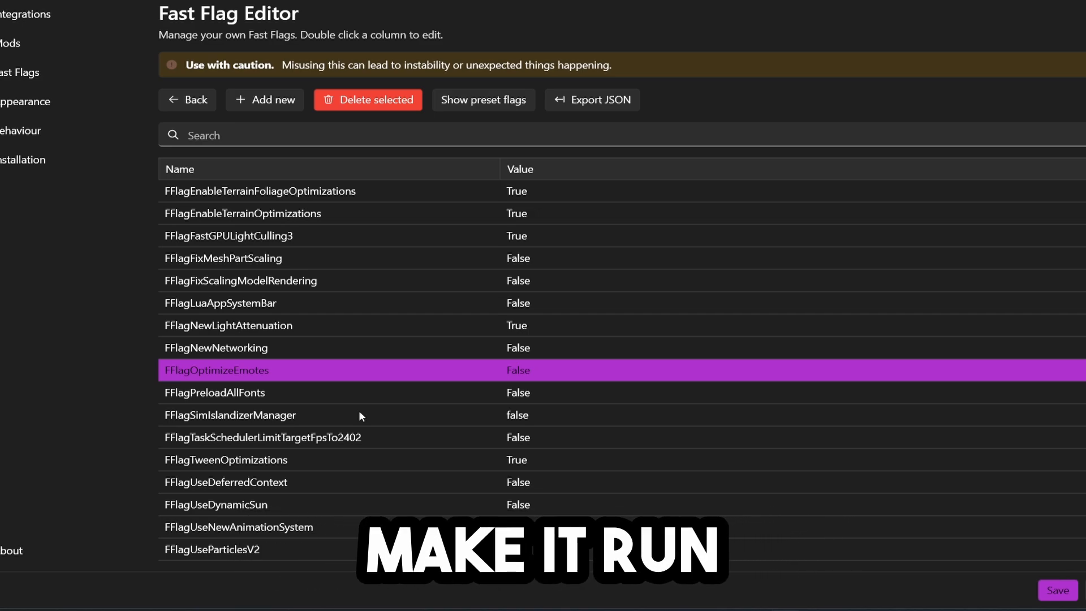
Step: Select the FFlagLuaAppSystemBar flag and start a new JSON import
click(220, 303)
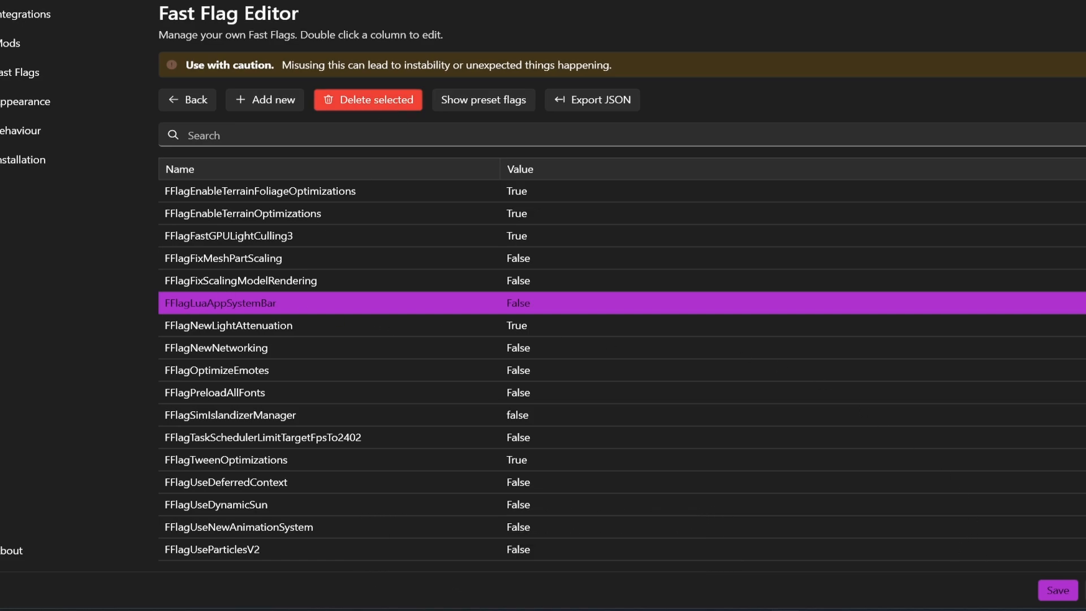
click(1058, 590)
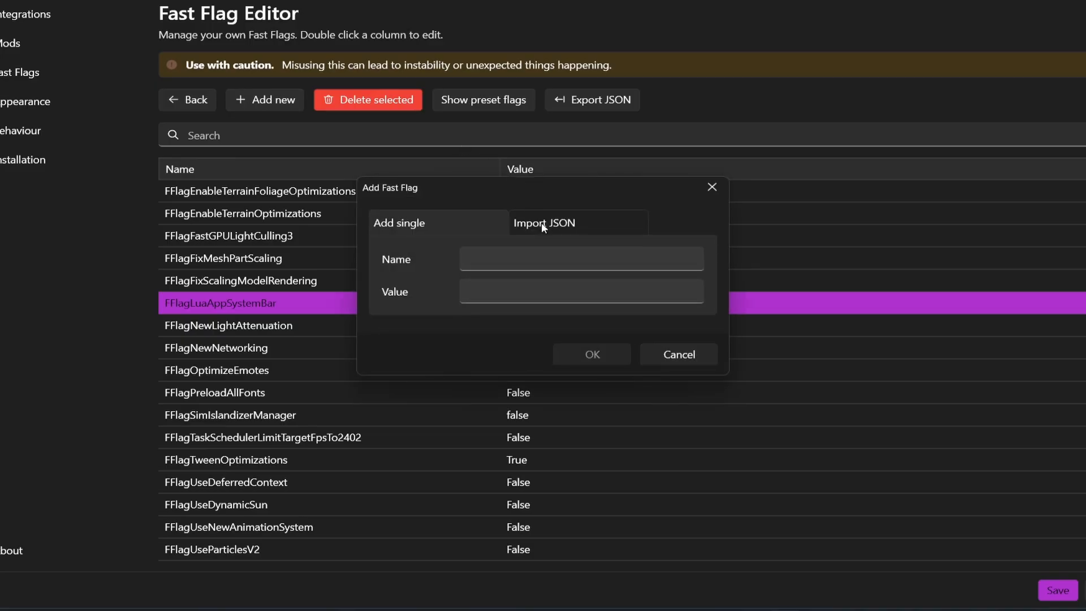
click(544, 222)
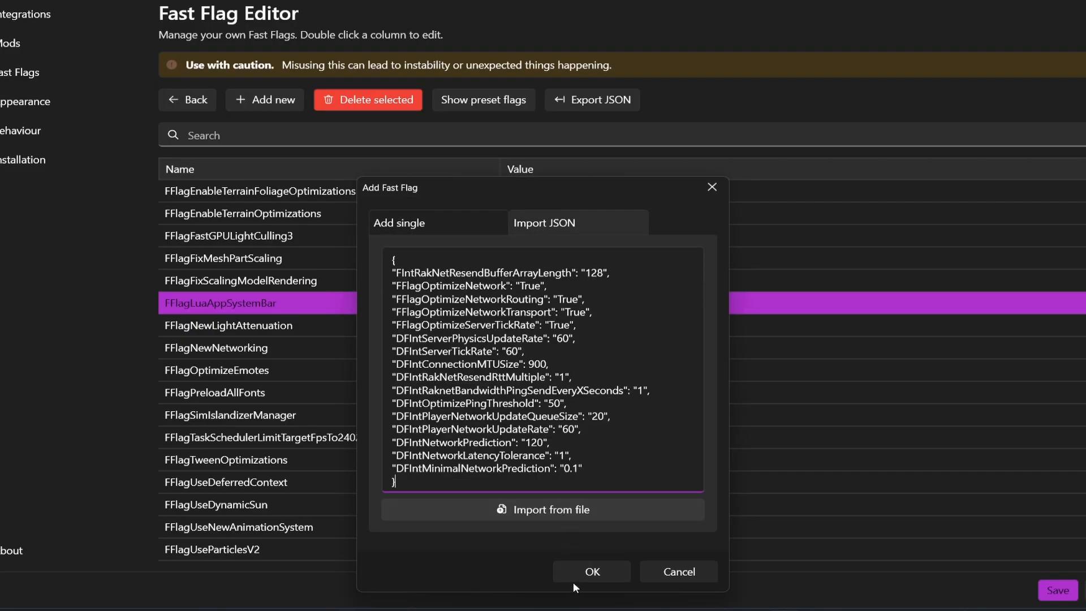
Step: Import the pasted ping flag list and save the fast flag settings
click(590, 572)
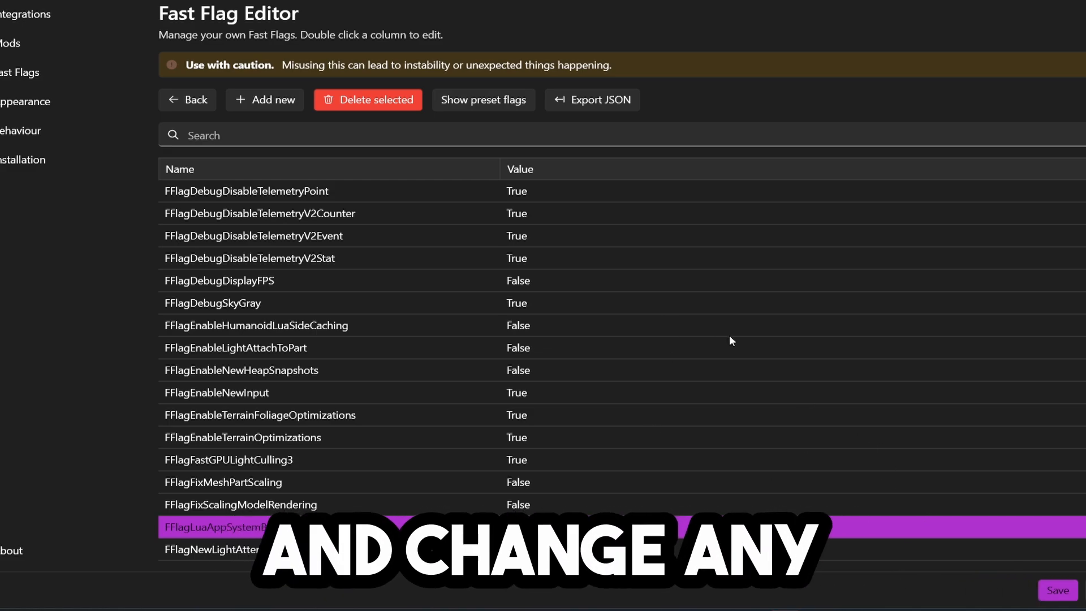
click(1056, 590)
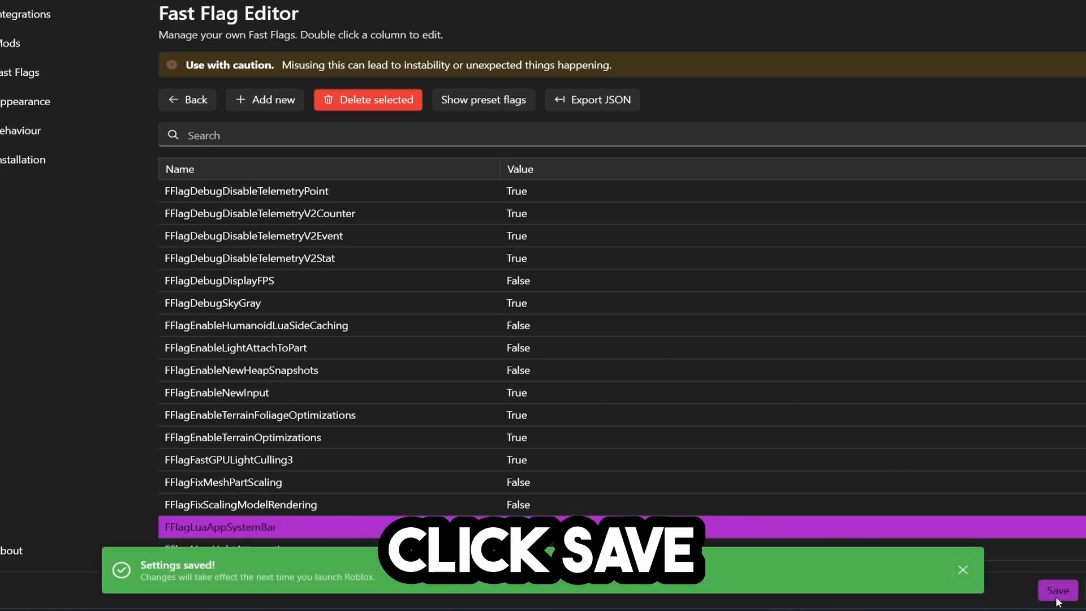